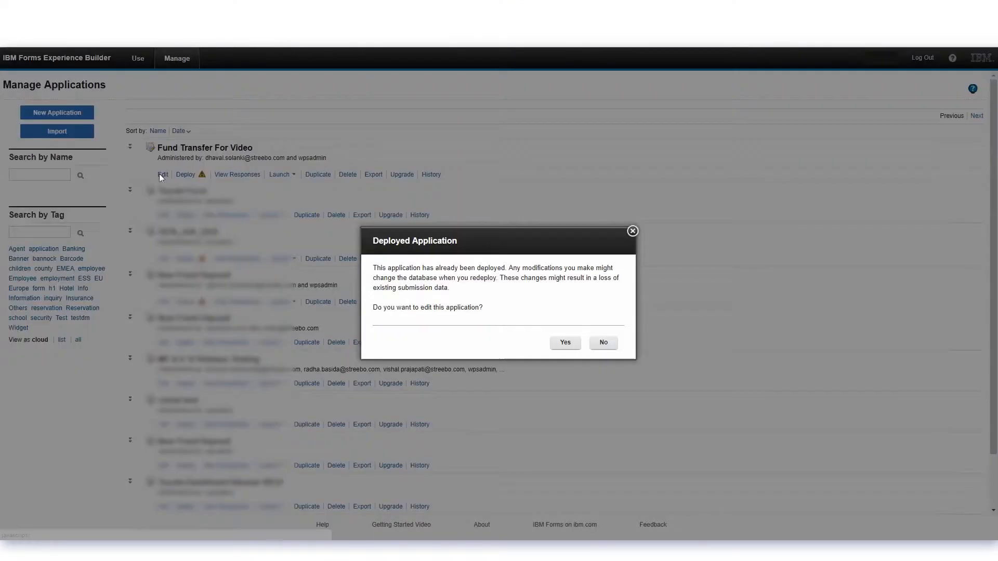
# Confirm editing the deployed Fund Transfer For Video form and show the Customer ID field's event settings
pyautogui.click(563, 342)
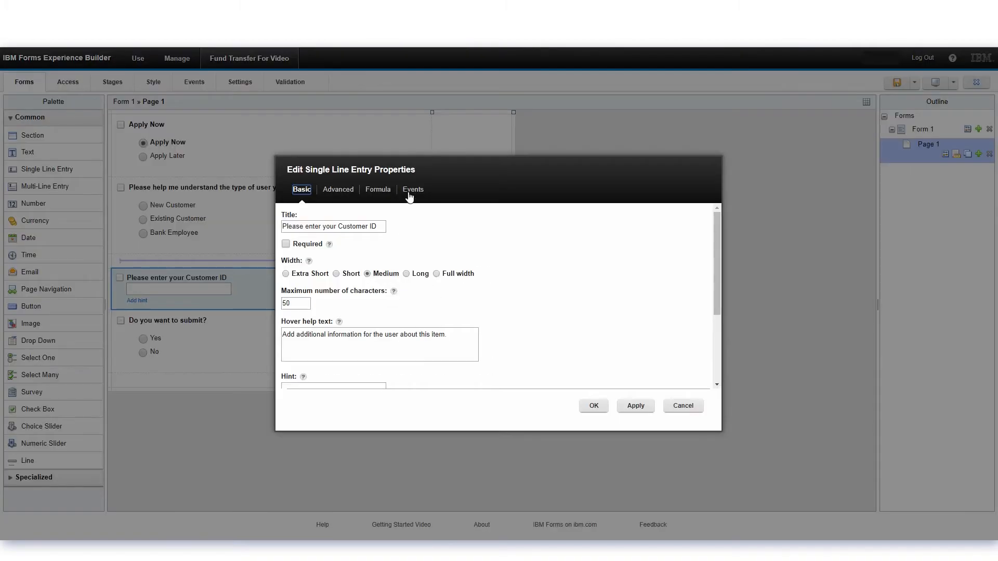
pyautogui.click(413, 189)
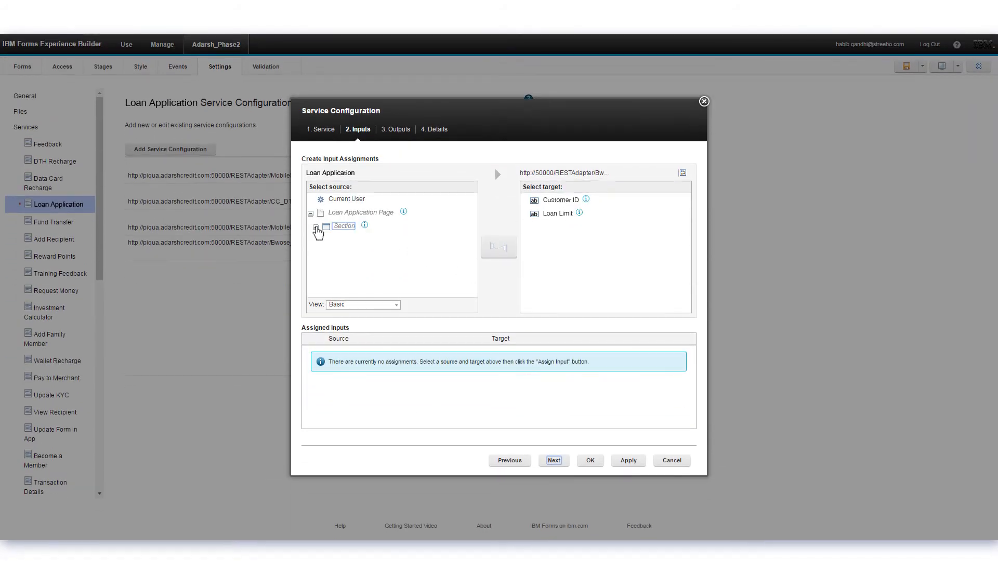
# Expand the Section node under Loan Application Page as a source for the service inputs
pyautogui.click(316, 228)
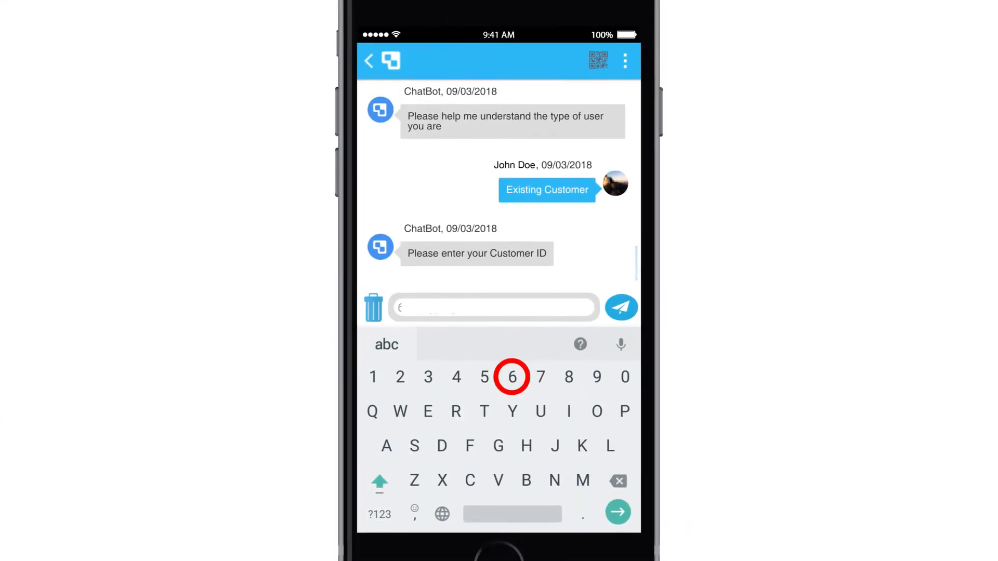
# Enter a digit of the Customer ID in reply to the chatbot
pyautogui.click(621, 308)
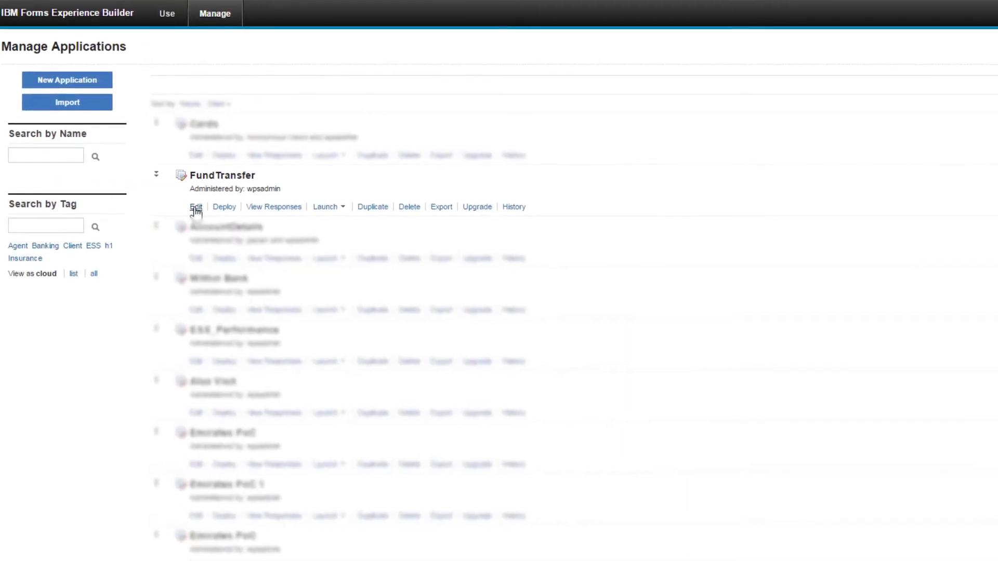
pyautogui.click(196, 206)
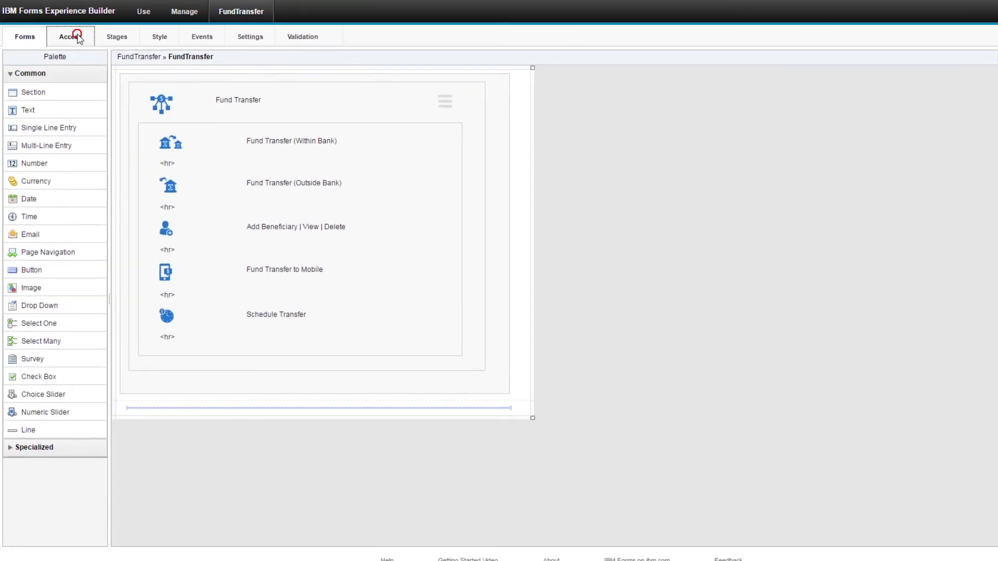
pyautogui.click(70, 37)
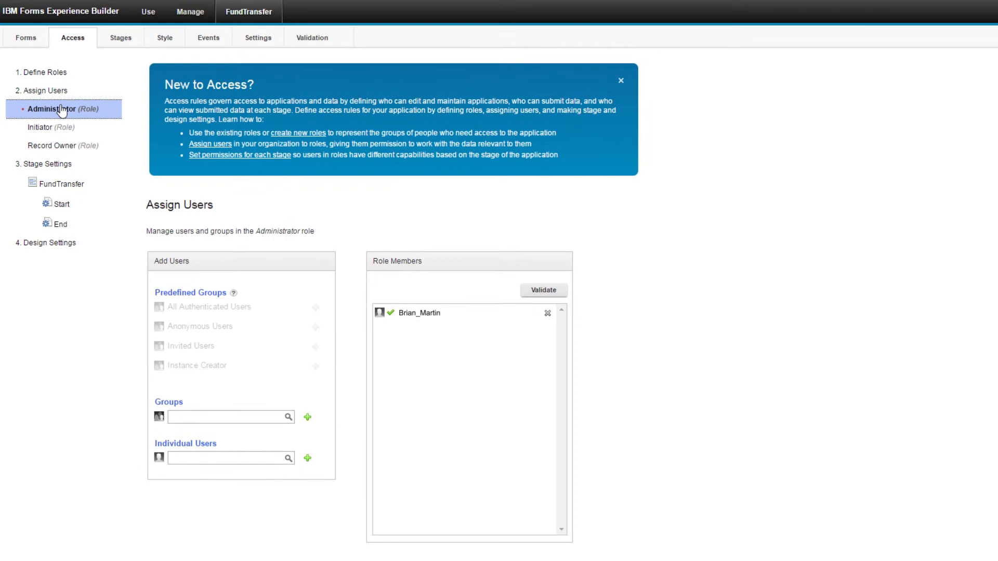
pyautogui.write('Sam_Sc')
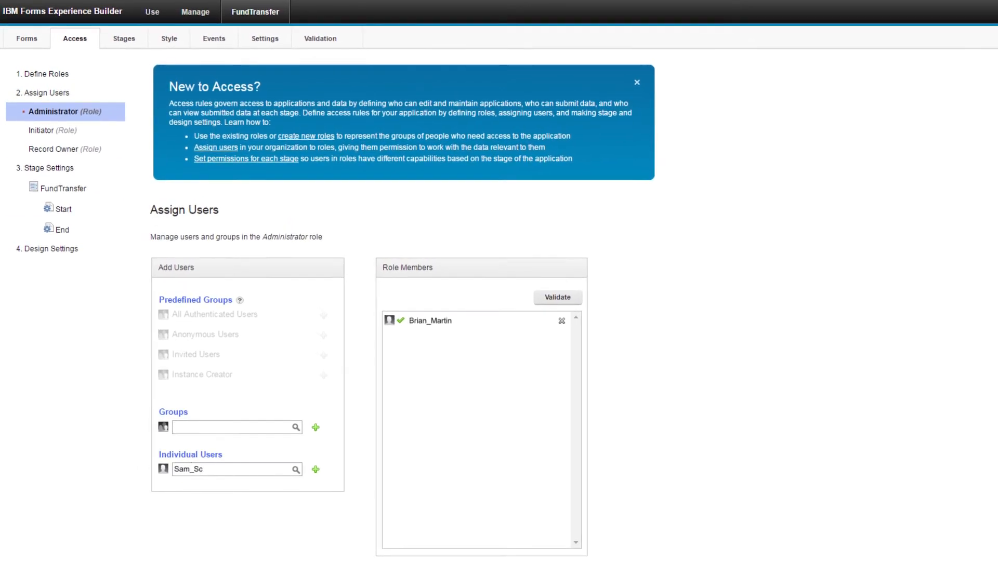
pyautogui.click(320, 477)
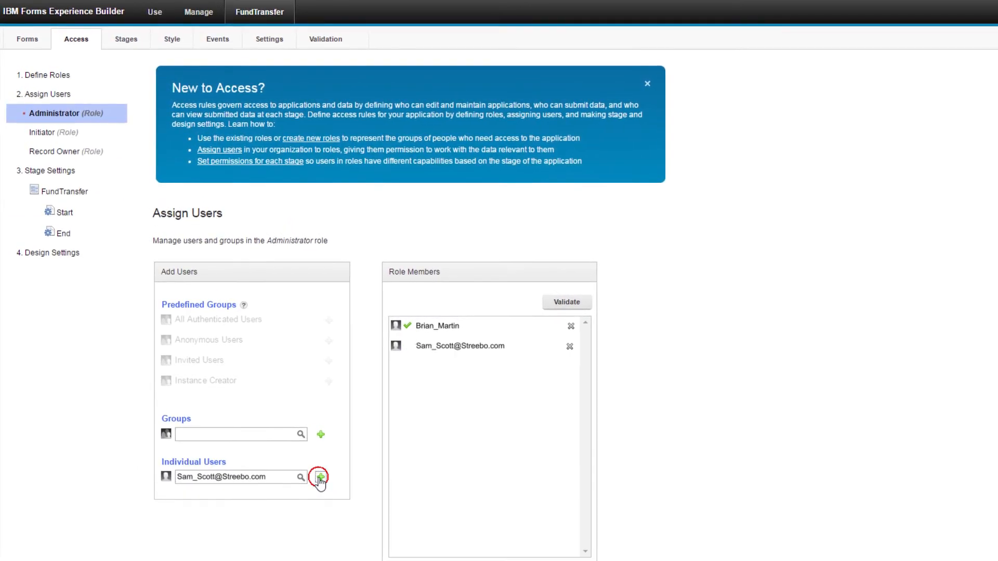
pyautogui.click(320, 477)
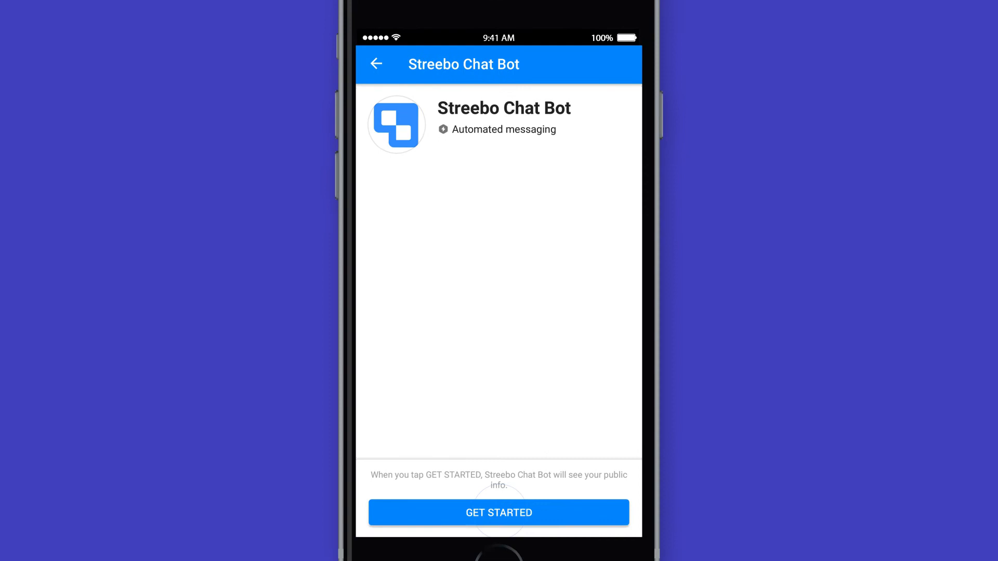
# Start the chatbot conversation and show the Web Analytics site visits chart full screen
pyautogui.click(498, 512)
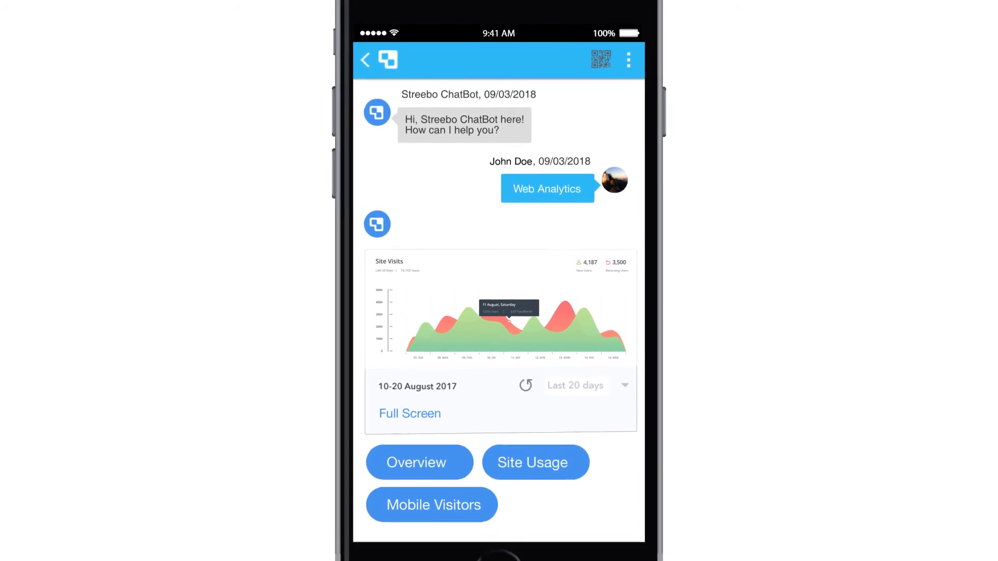
pyautogui.click(410, 413)
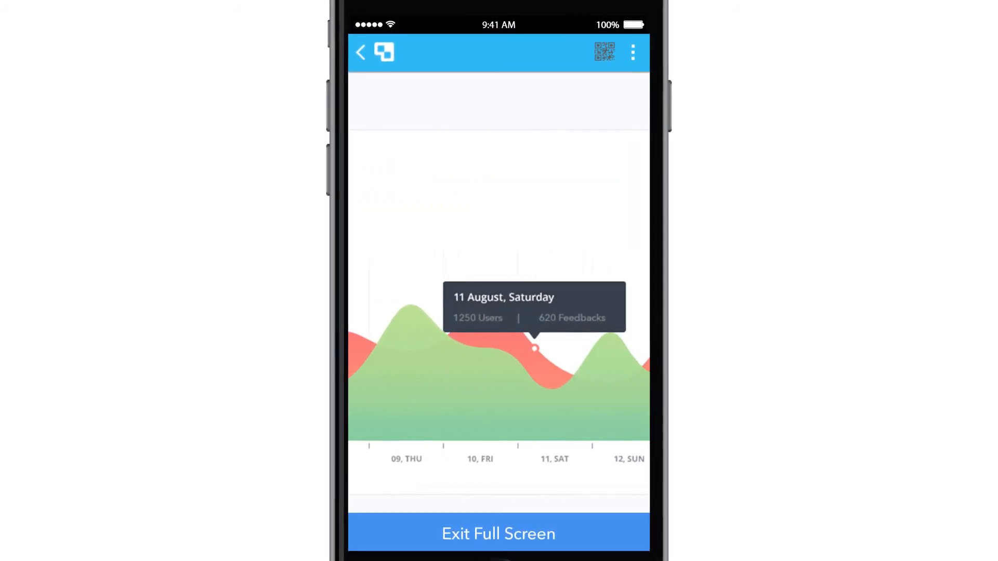